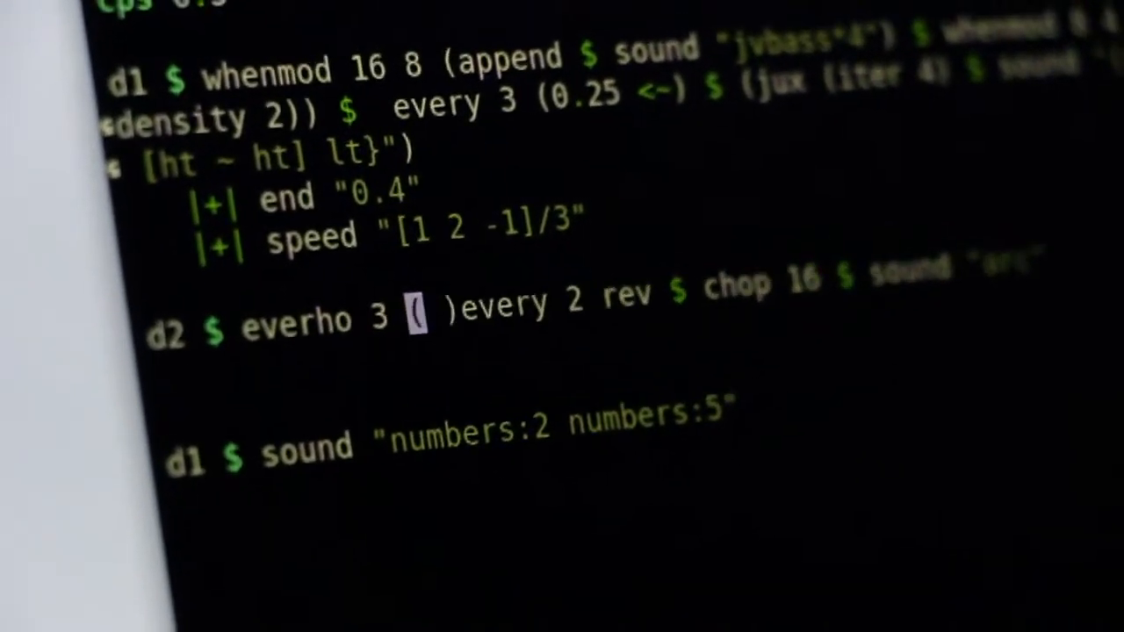
type("><")
type("|+| speed \"")
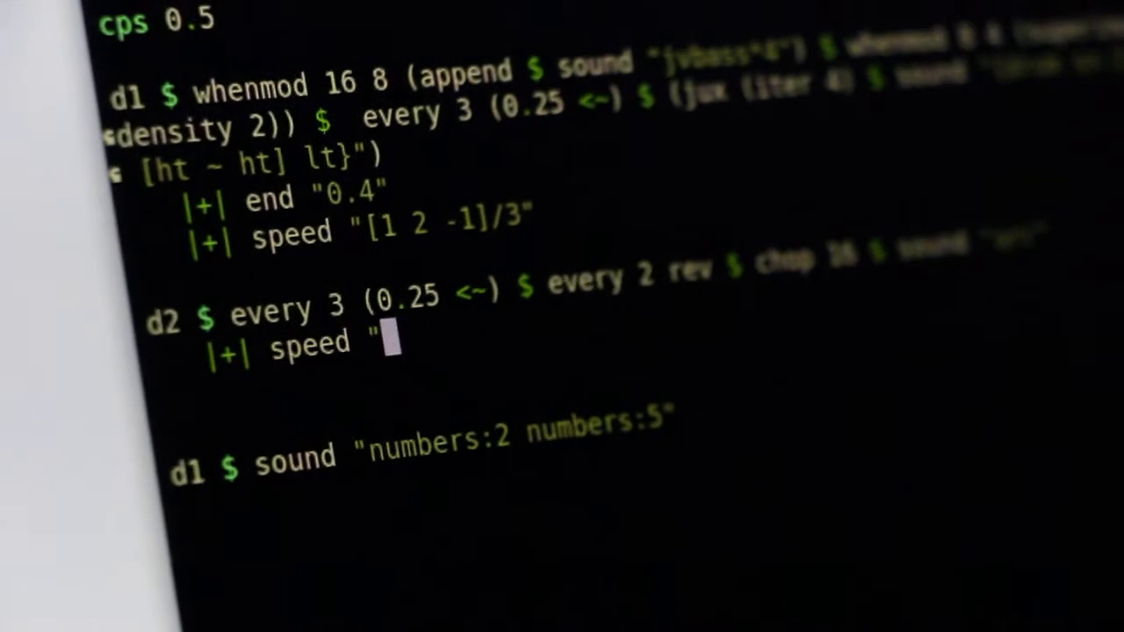
type("2\"")
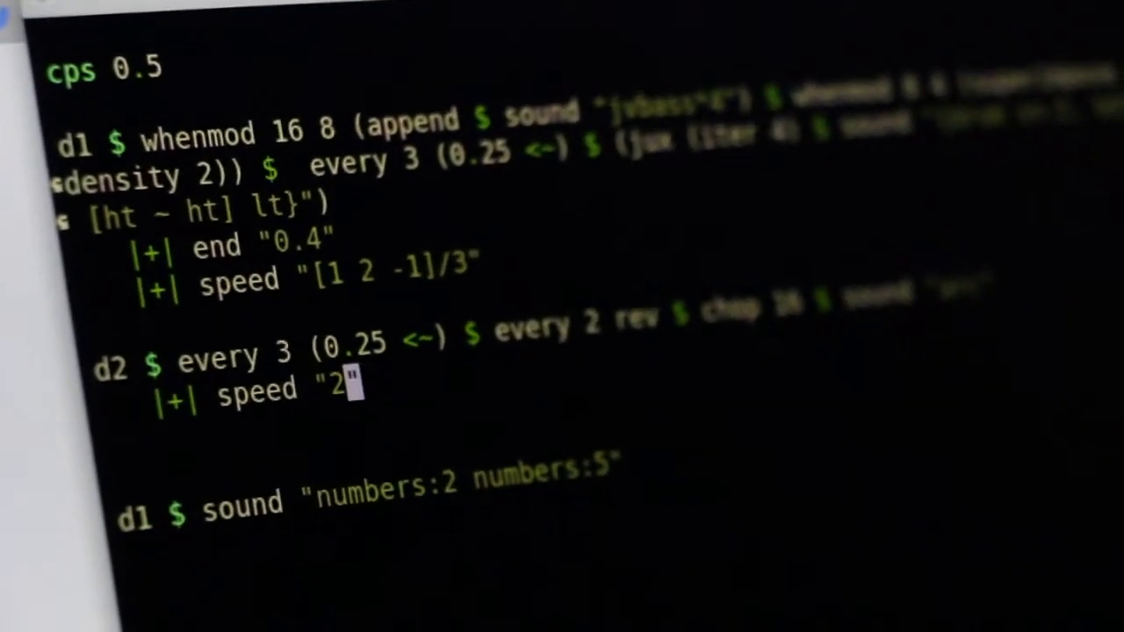
type("-4")
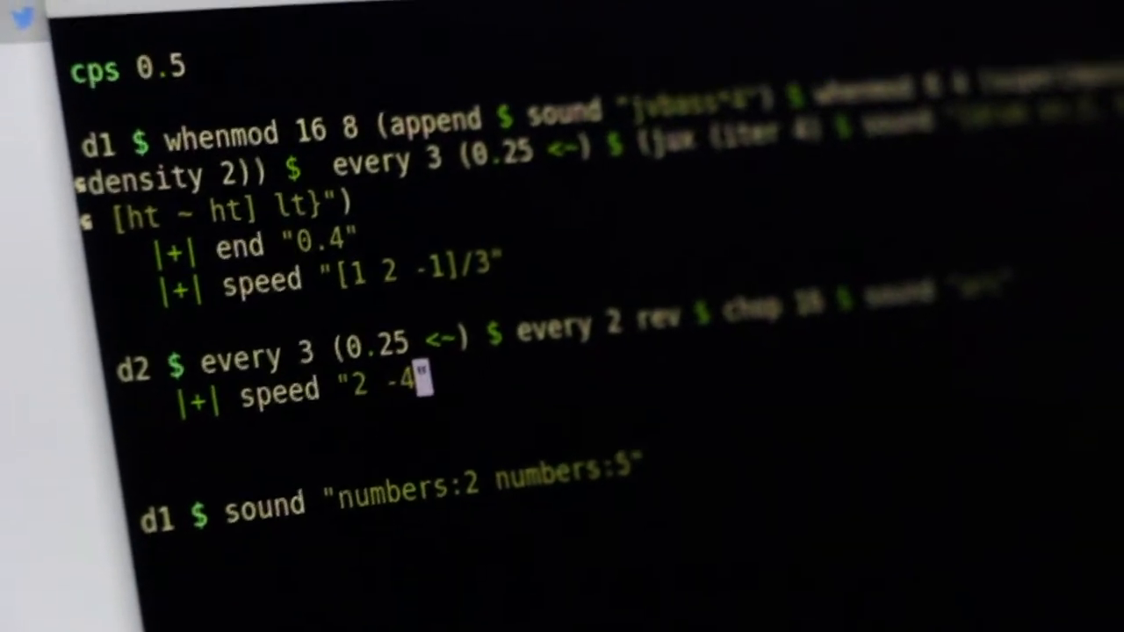